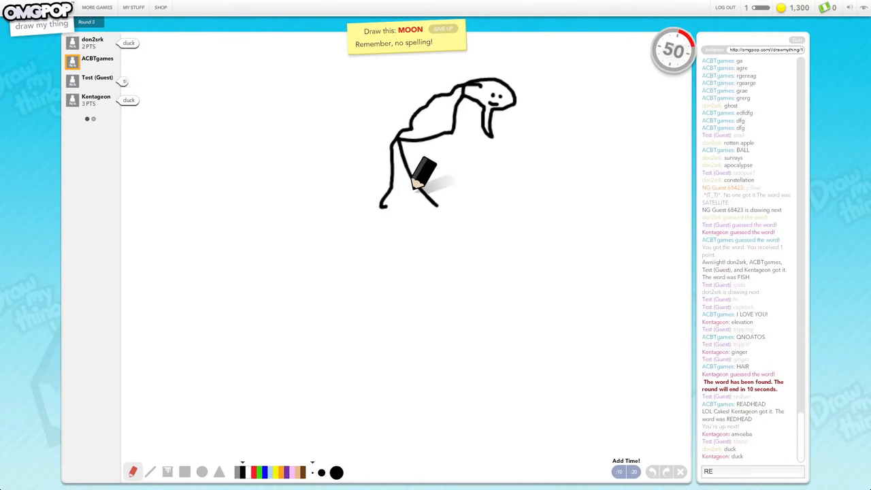
mouse_move(248, 433)
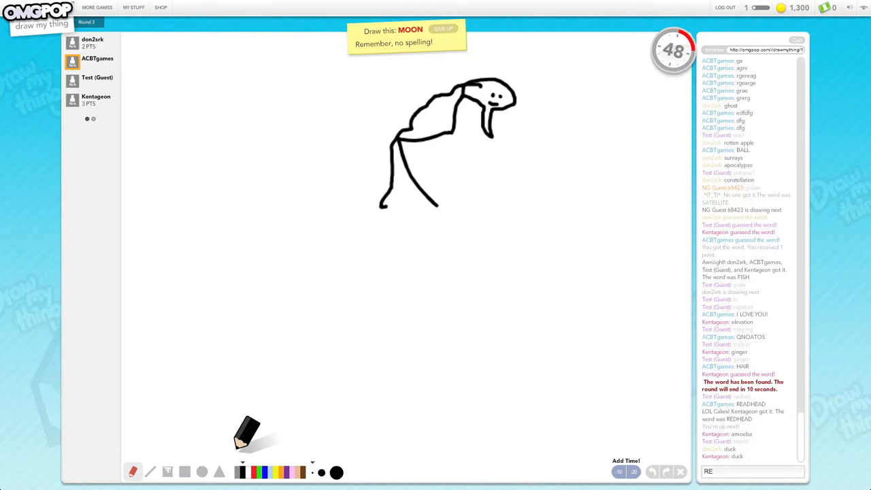